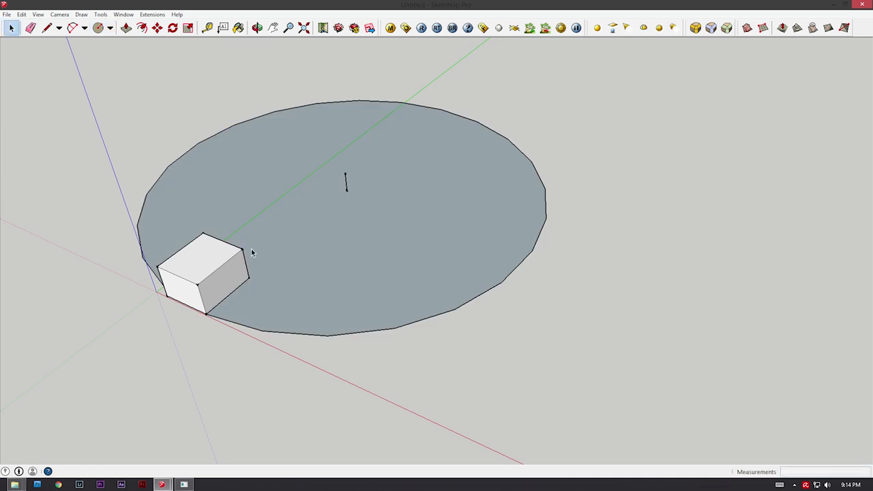
Select the white cube at the disc's edge as the object to array.
click(176, 30)
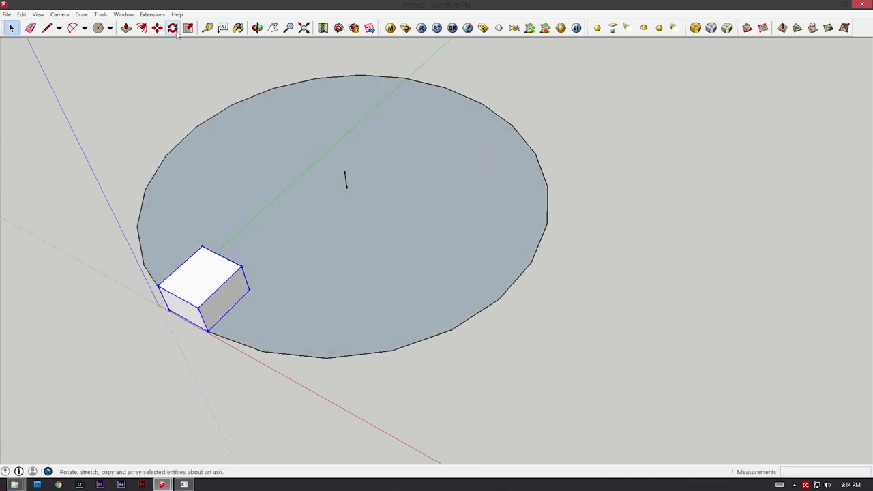
Rotate-copy the cube about the disc centre and array it 5x along the rim.
click(181, 30)
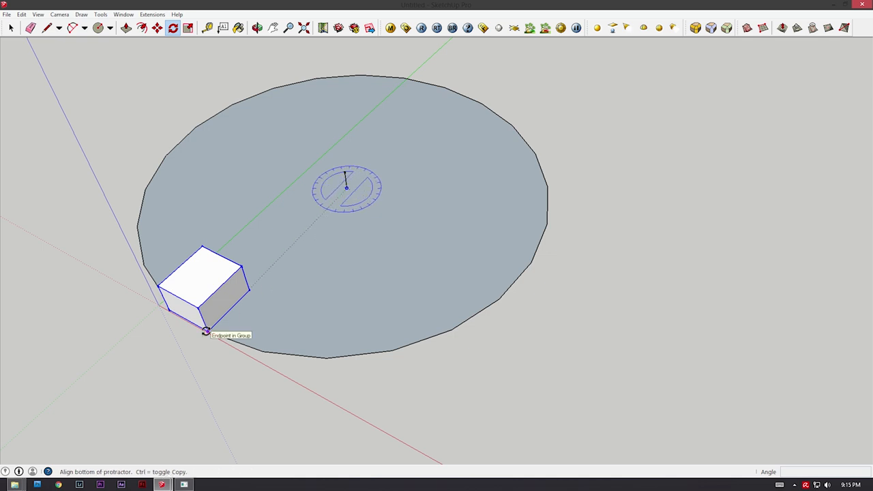
mouse_move(206, 333)
text(30)
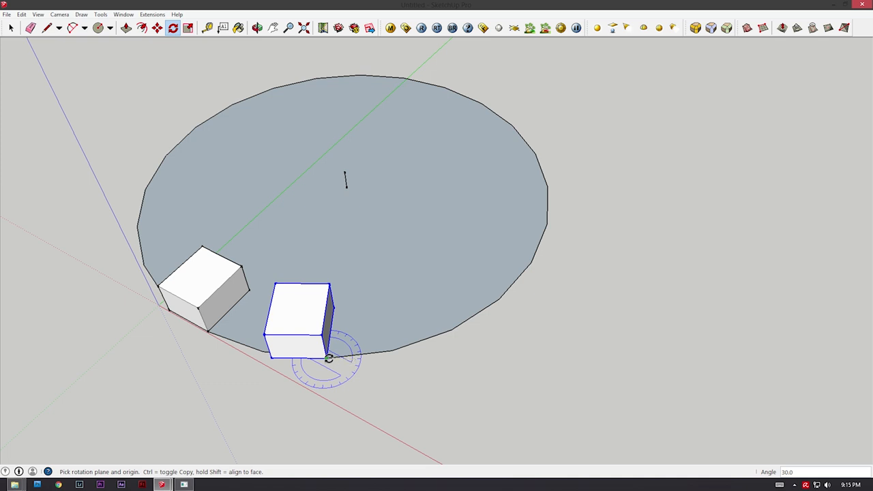
text(5x)
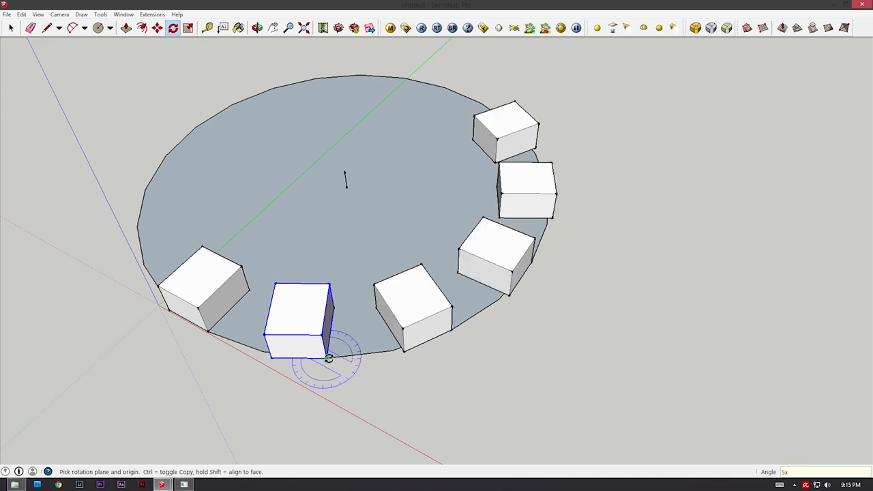